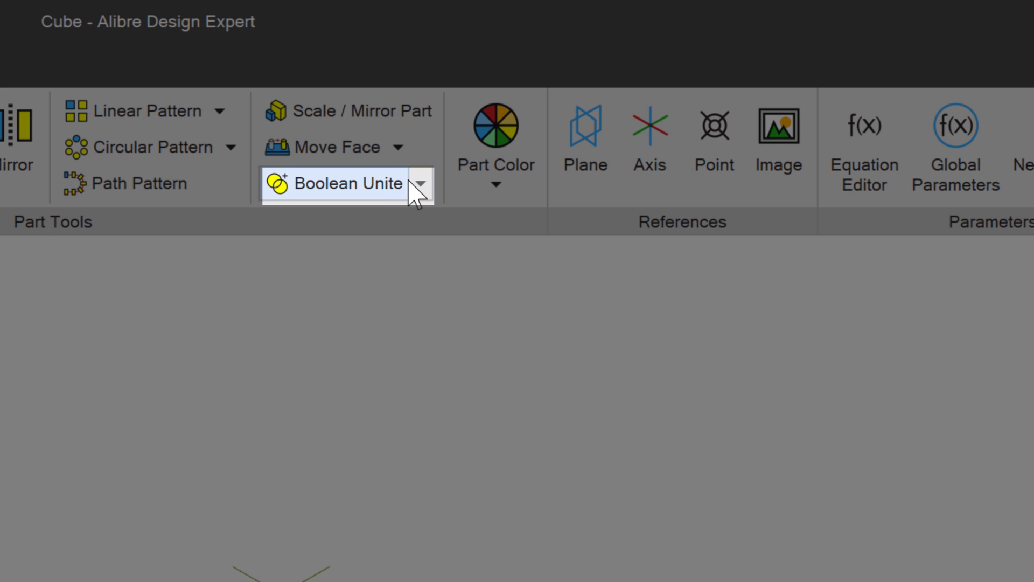
Show the Boolean dropdown listing Unite, Subtract and Intersect in Part Tools.
click(422, 184)
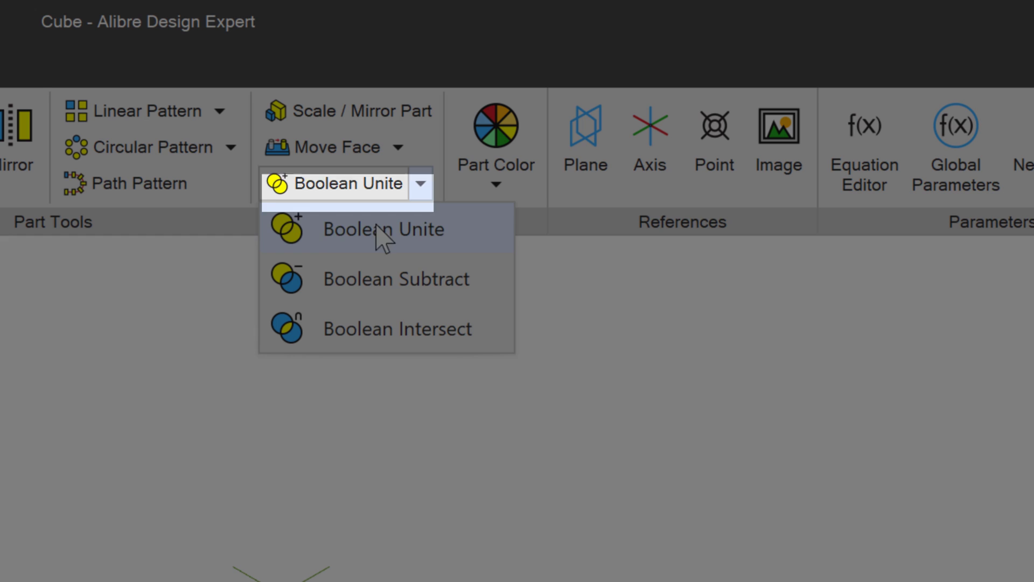
mouse_move(384, 234)
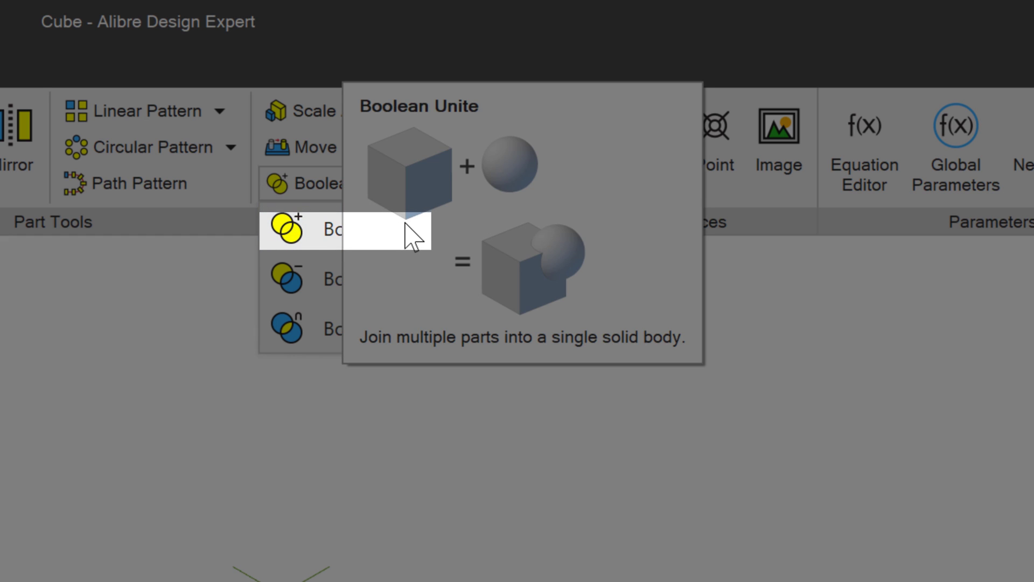
mouse_move(340, 285)
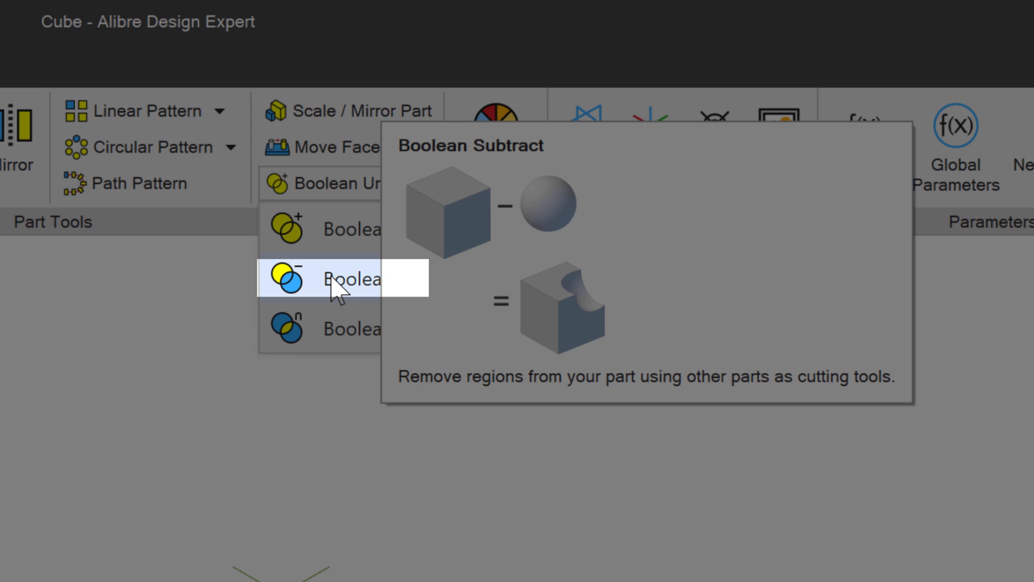
mouse_move(352, 333)
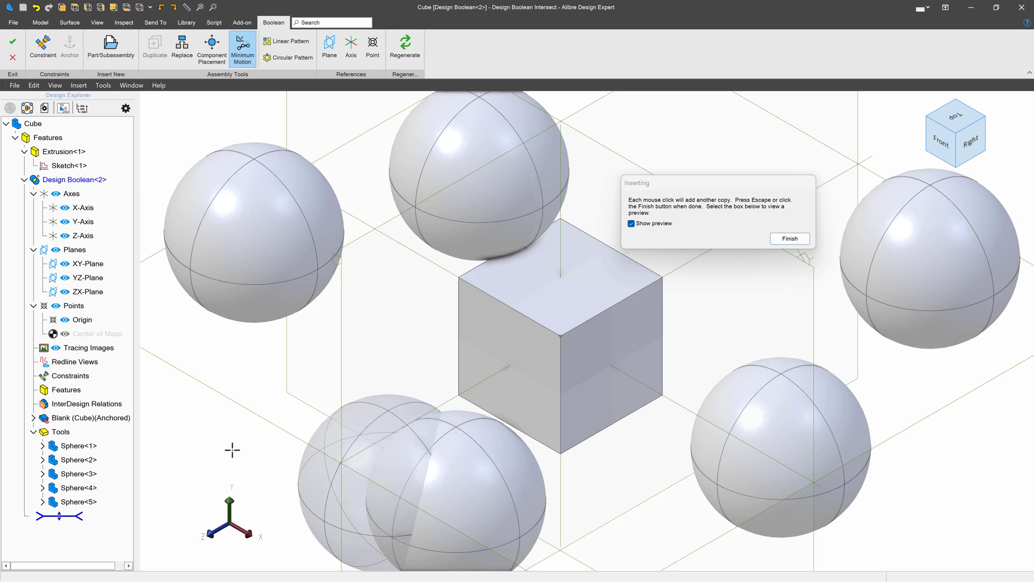
Insert one sphere into a Boolean Intersect, placed at the Cube's Origin point.
click(790, 238)
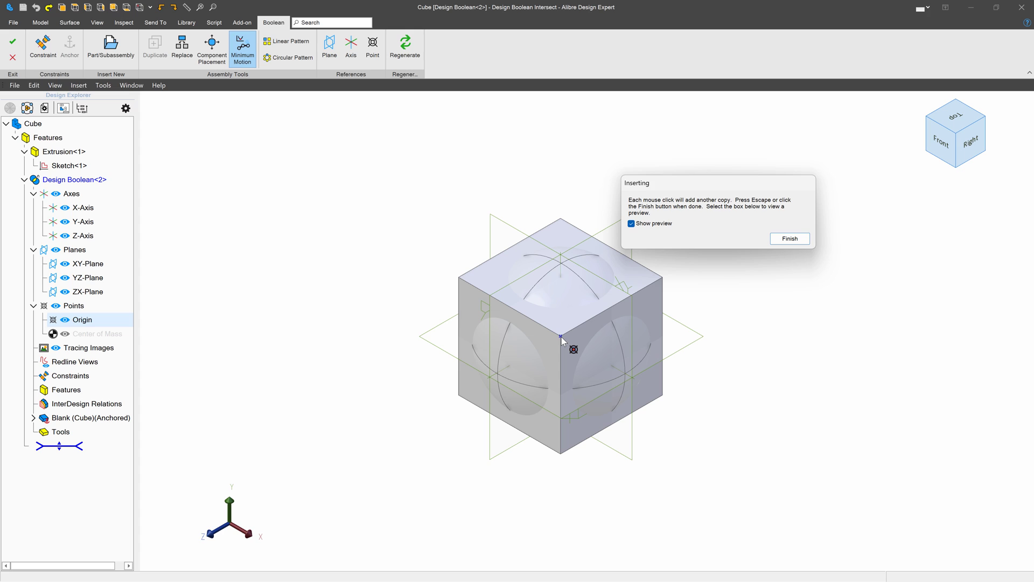
click(561, 336)
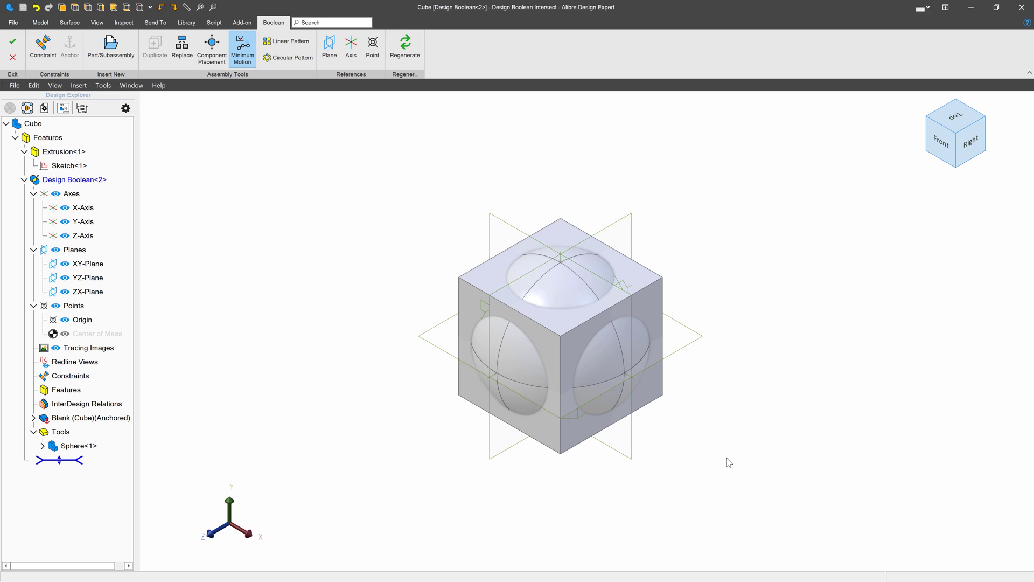
Exit the Boolean Intersect, producing the rounded cube-sphere body Design Boolean<2>.
click(608, 378)
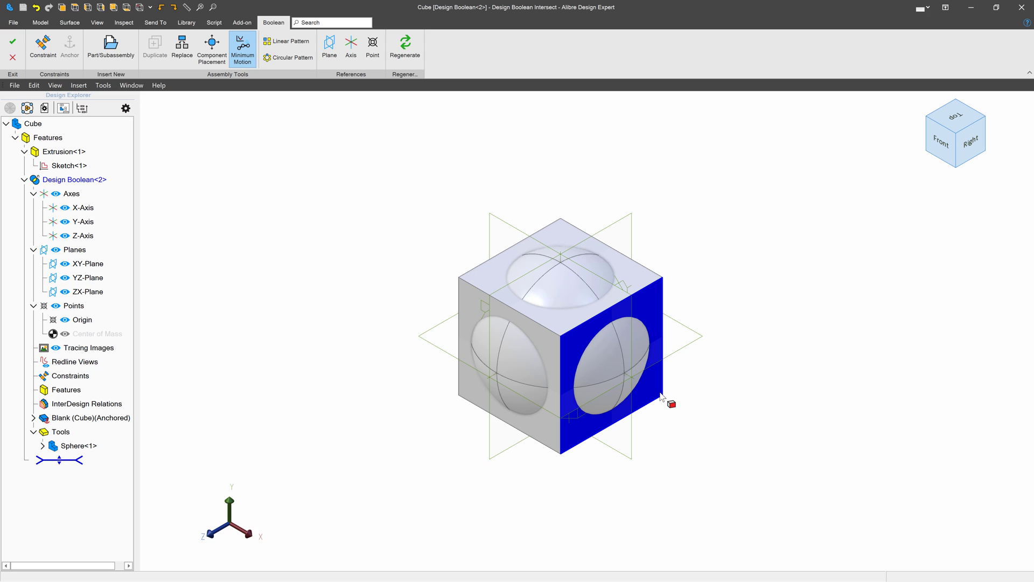
click(10, 42)
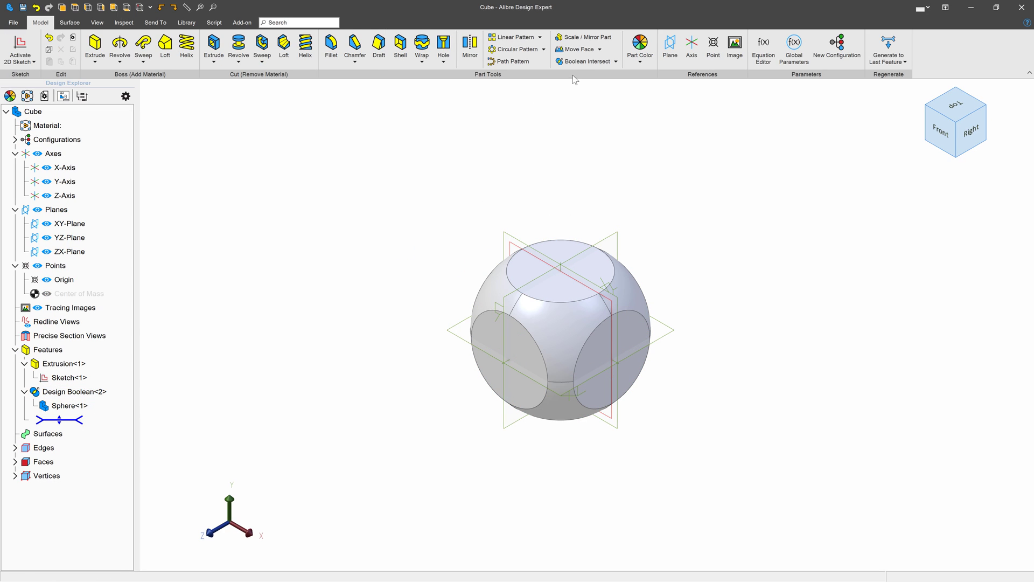
mouse_move(593, 64)
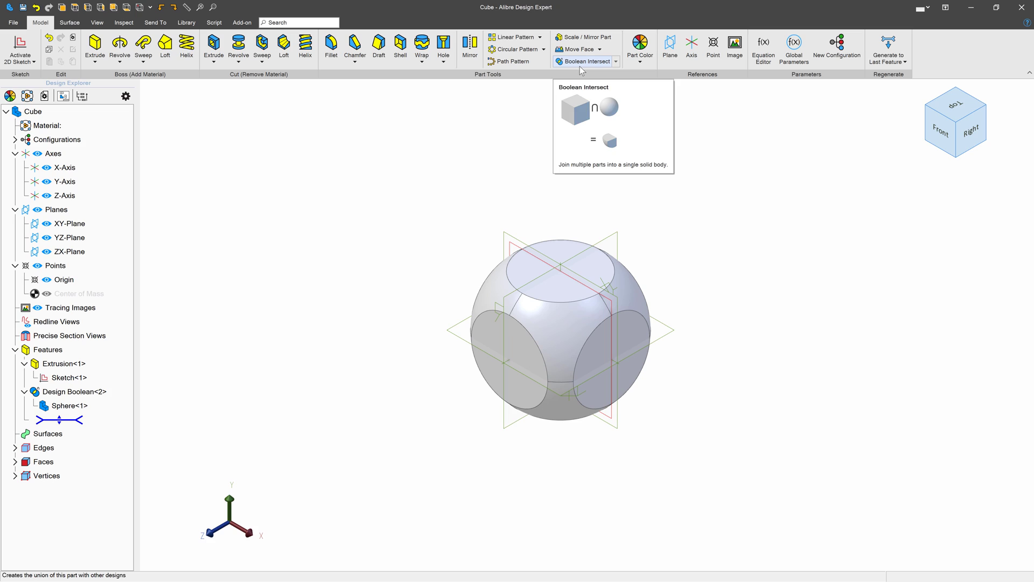
mouse_move(435, 201)
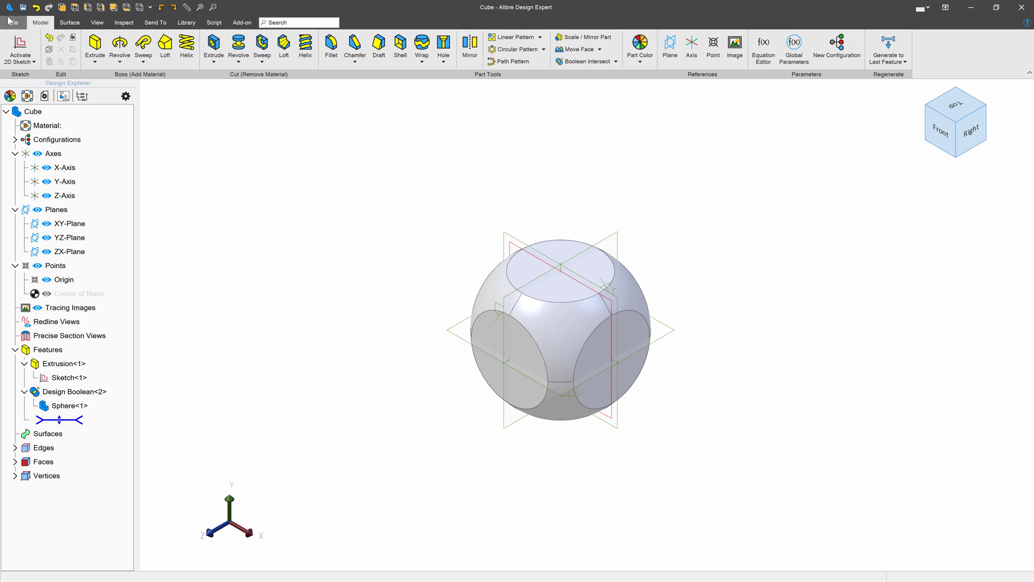
Create a new part with a Boolean Unite of three cylinder copies.
click(11, 22)
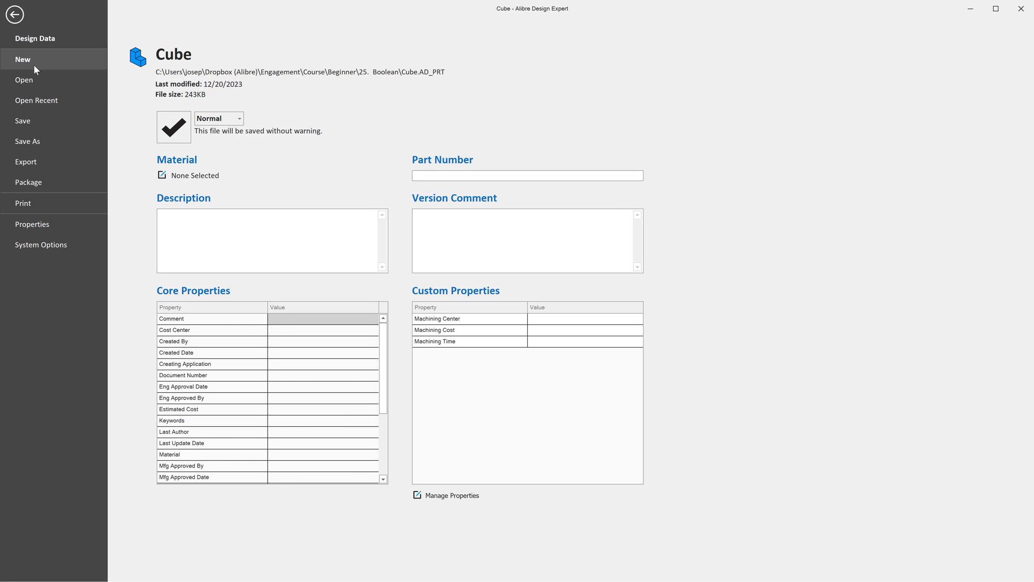
click(13, 12)
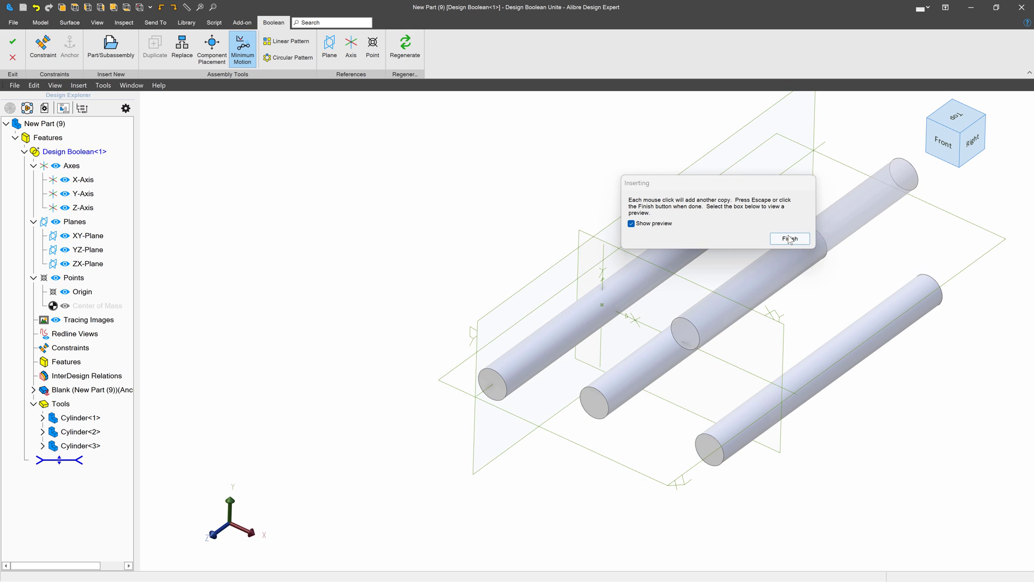
click(790, 238)
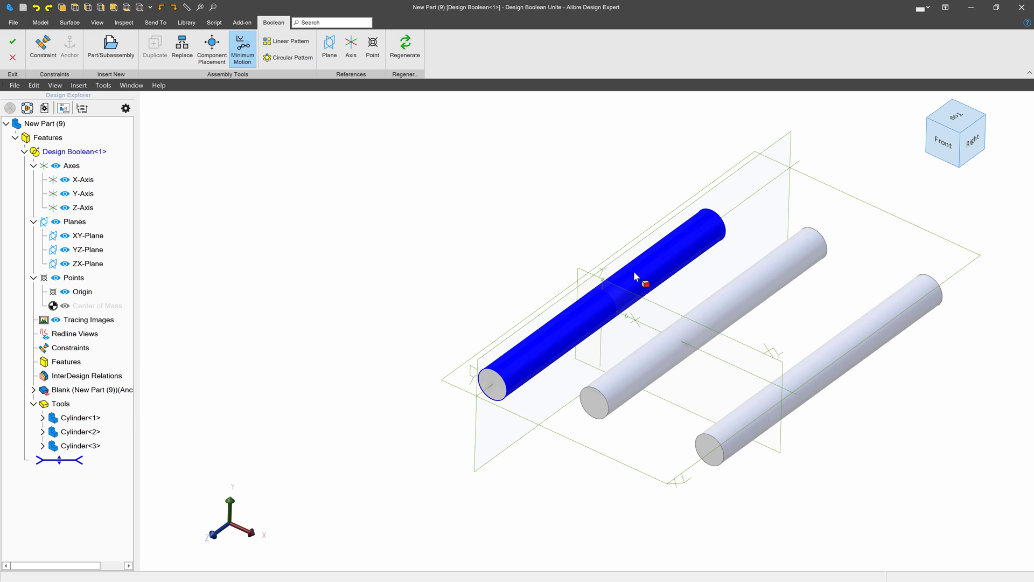
mouse_move(652, 302)
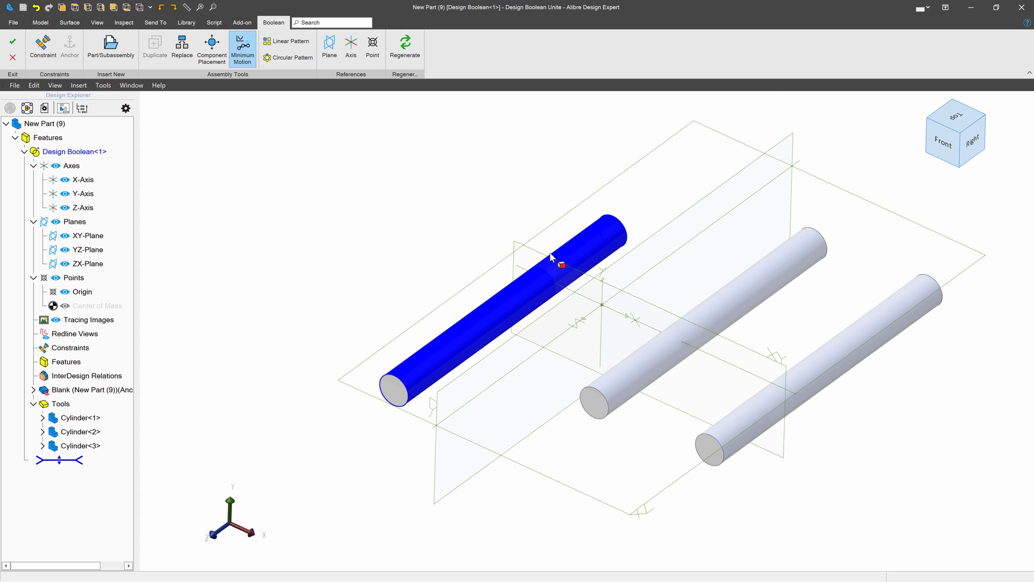
Anchor the first cylinder in place.
drag(551, 257, 587, 310)
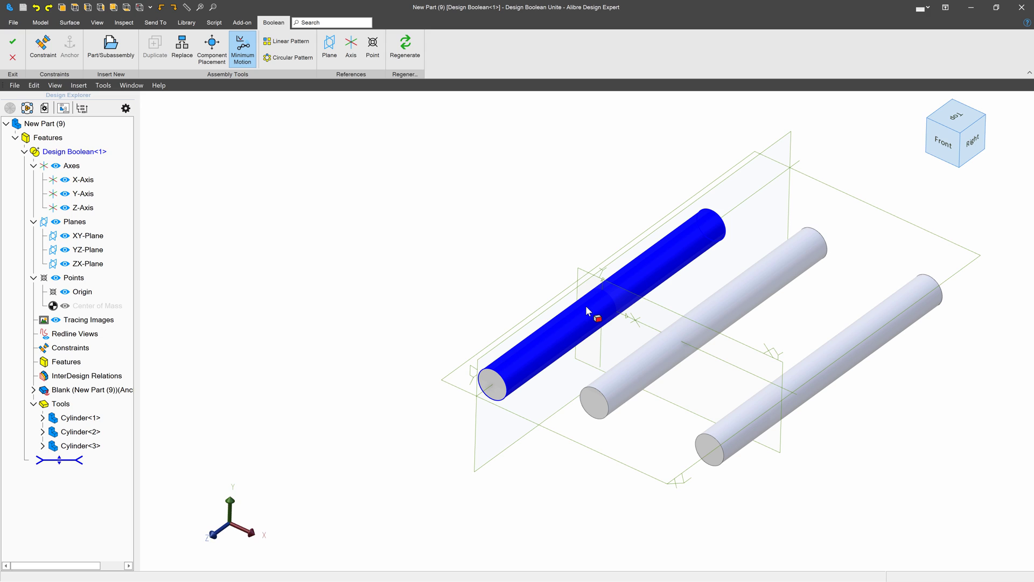
right_click(592, 321)
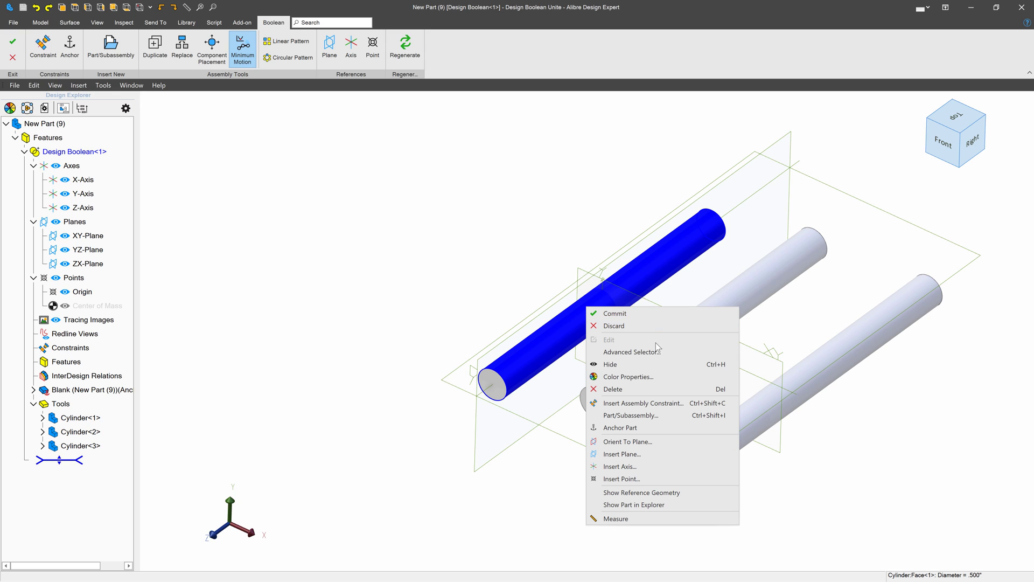
click(620, 427)
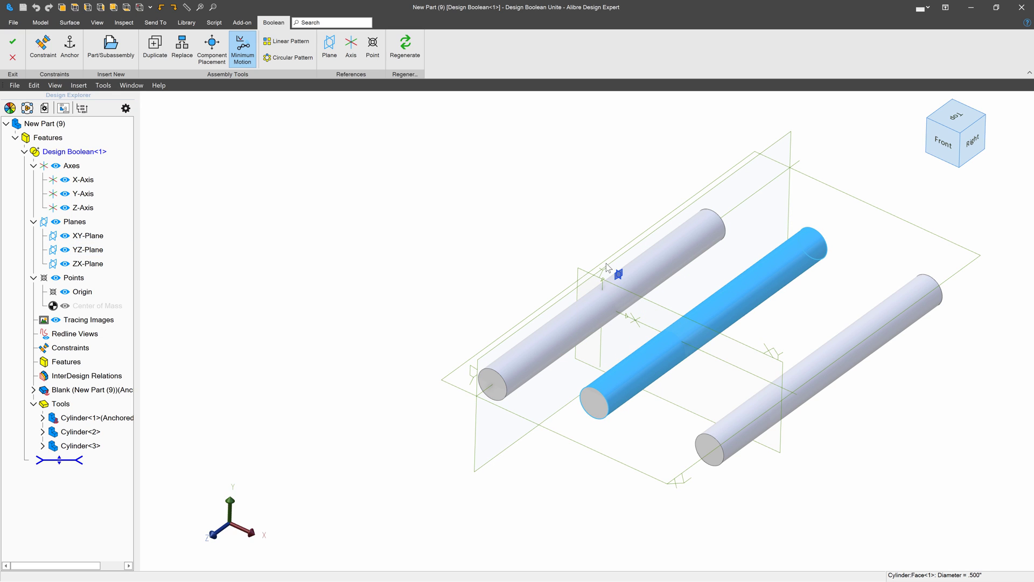
mouse_move(41, 43)
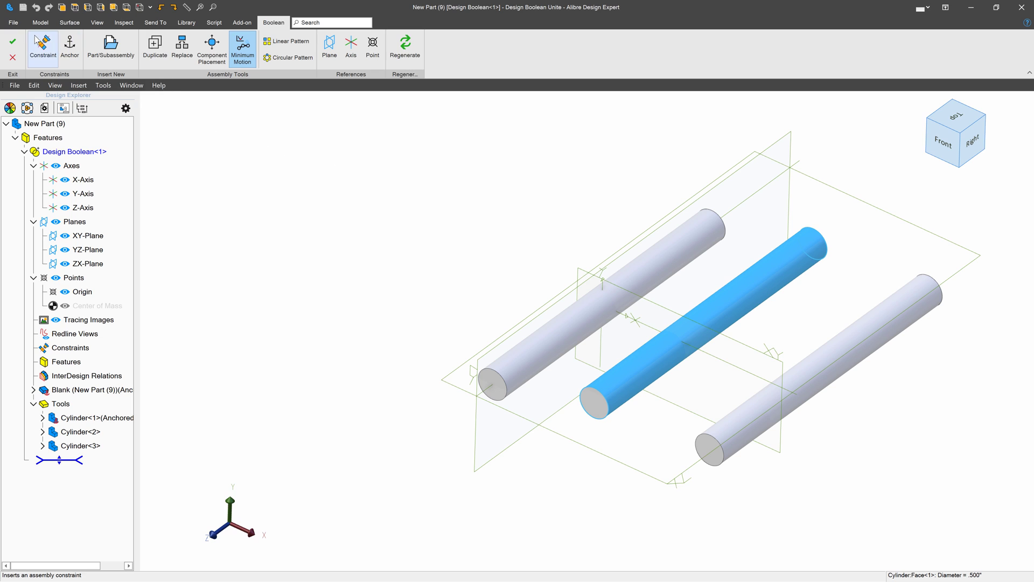
Constrain a cylinder face coaxial with the Y-Axis, discarding a trial Angle constraint.
click(42, 43)
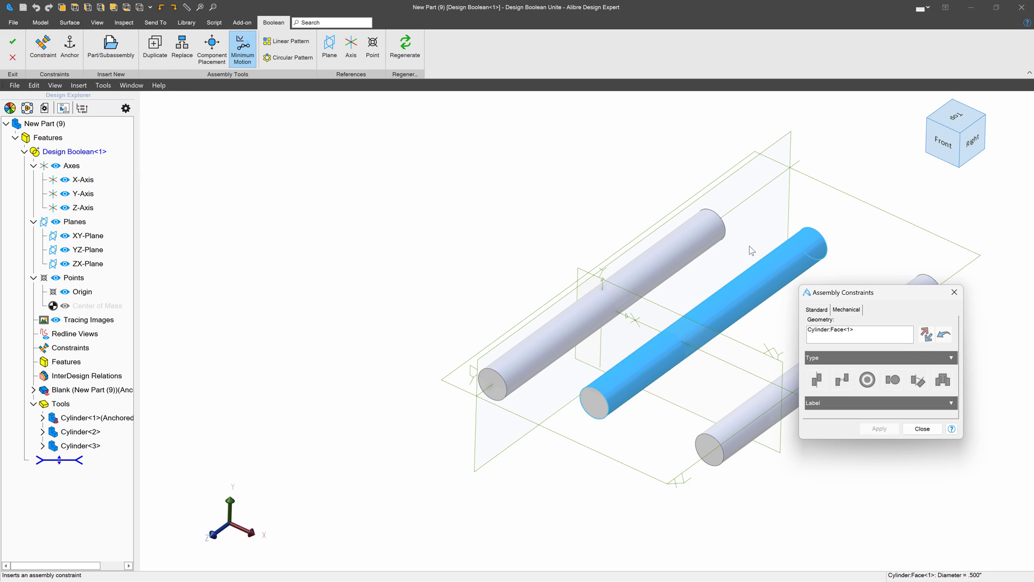
mouse_move(748, 333)
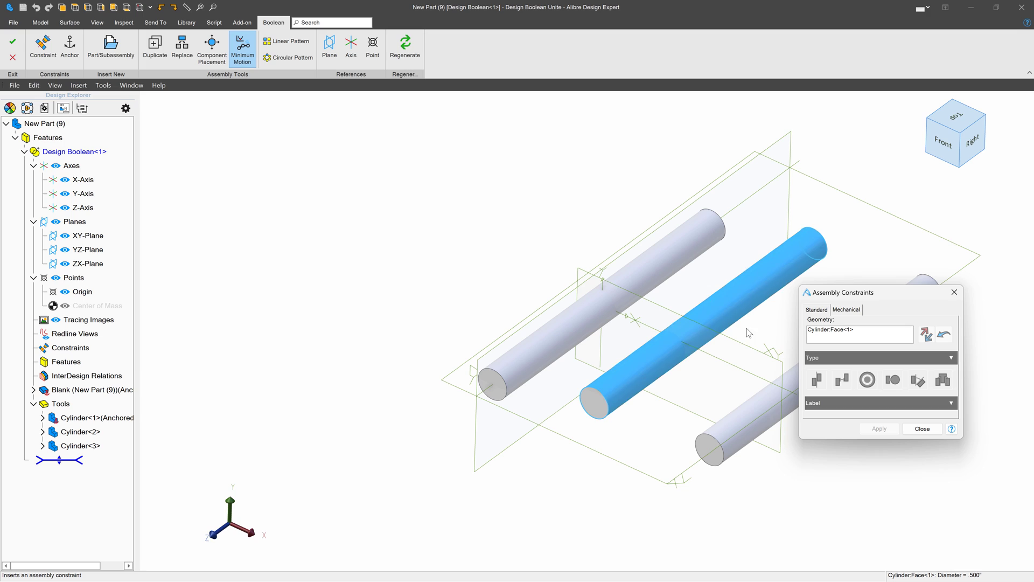
mouse_move(918, 382)
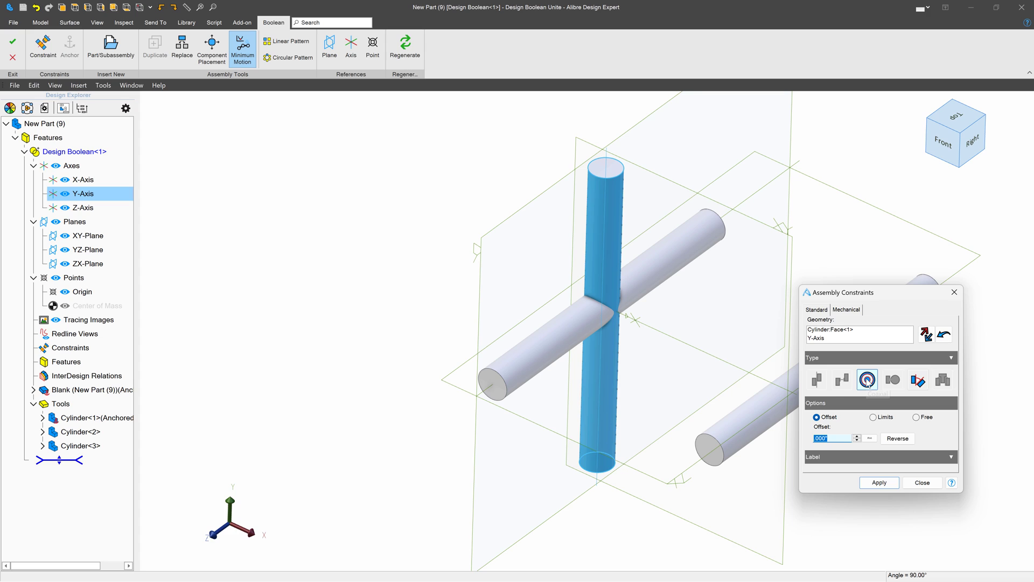
mouse_move(867, 380)
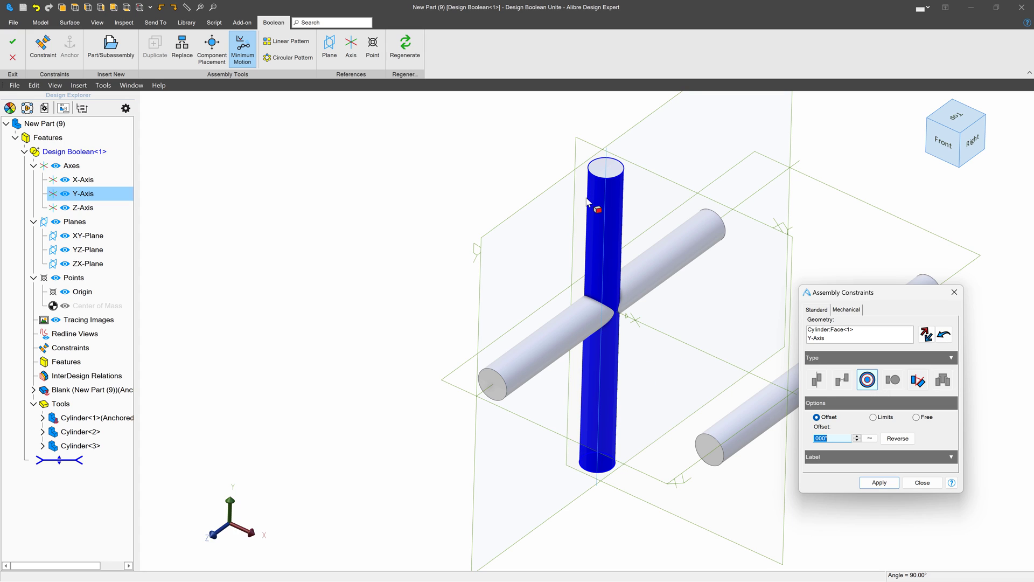
mouse_move(613, 210)
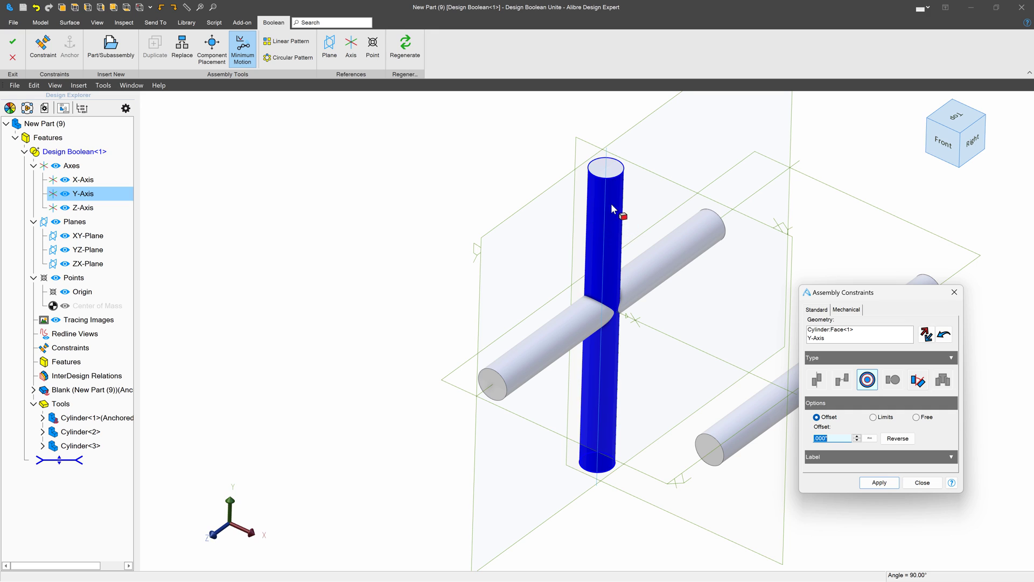
mouse_move(607, 199)
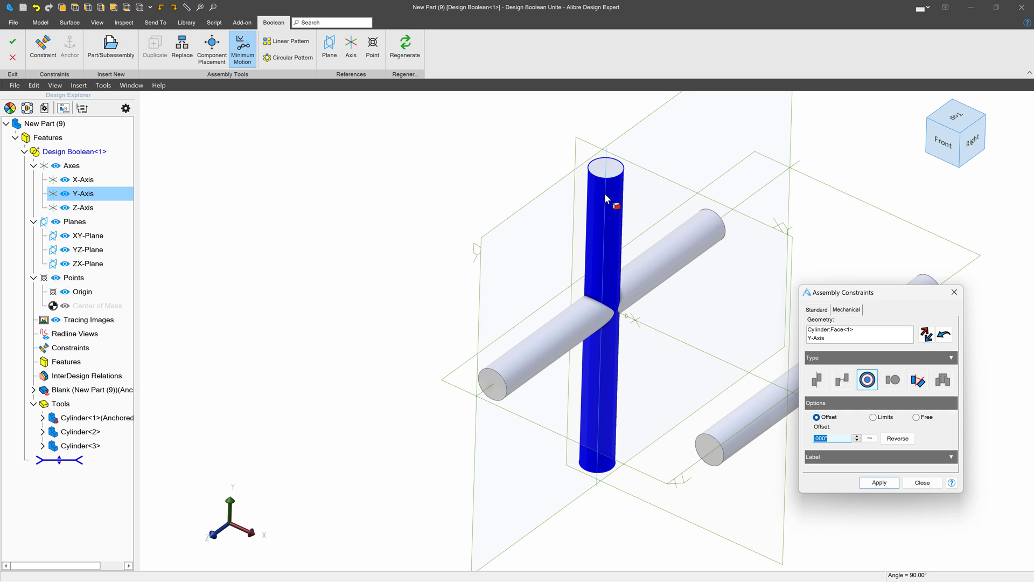
mouse_move(618, 261)
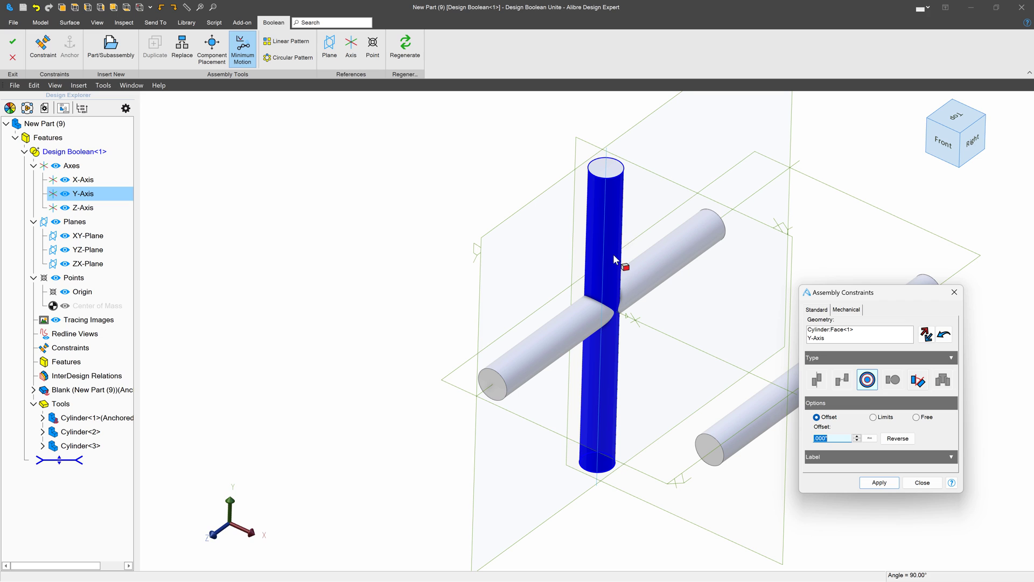
mouse_move(615, 193)
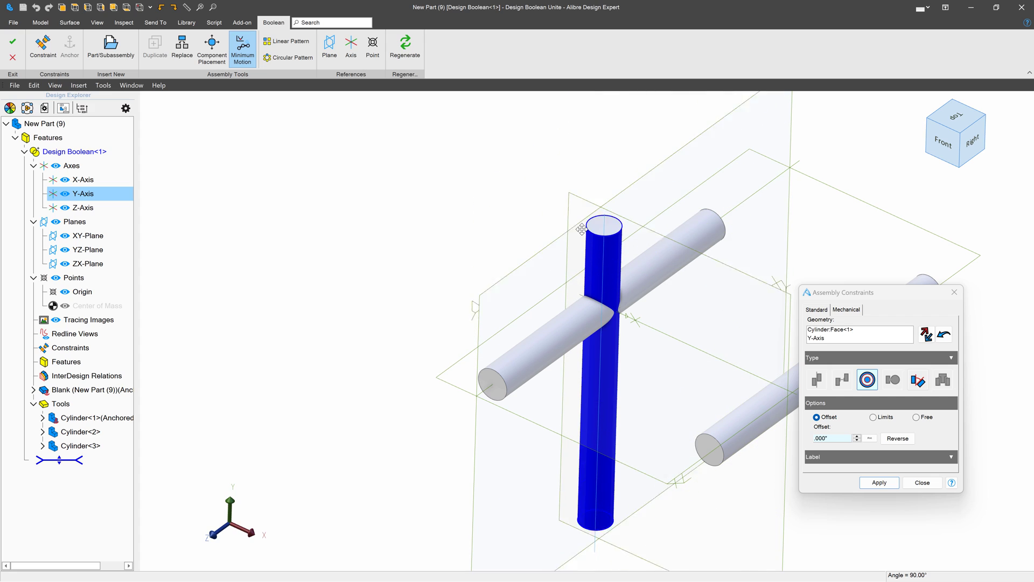
click(878, 482)
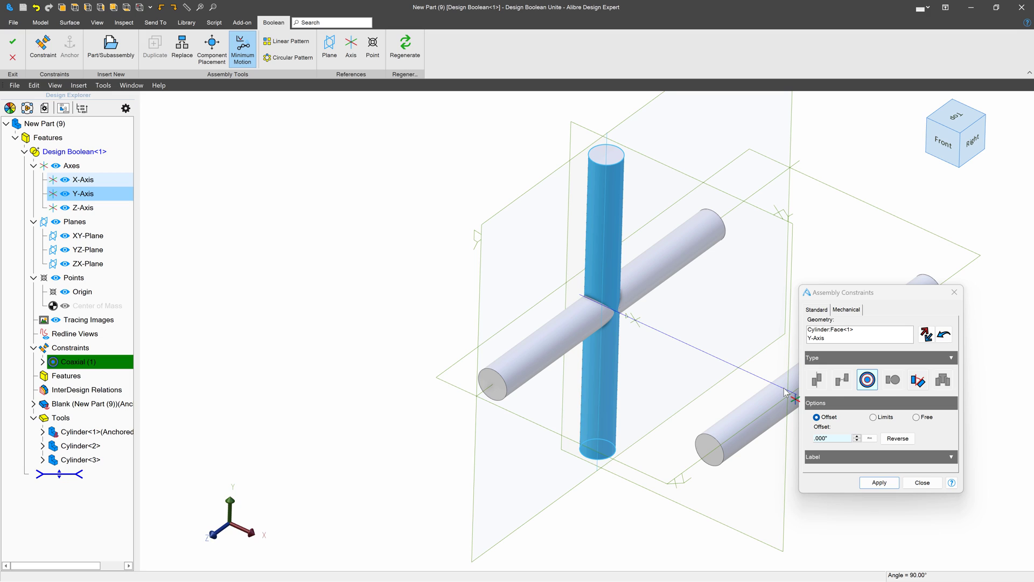
mouse_move(918, 380)
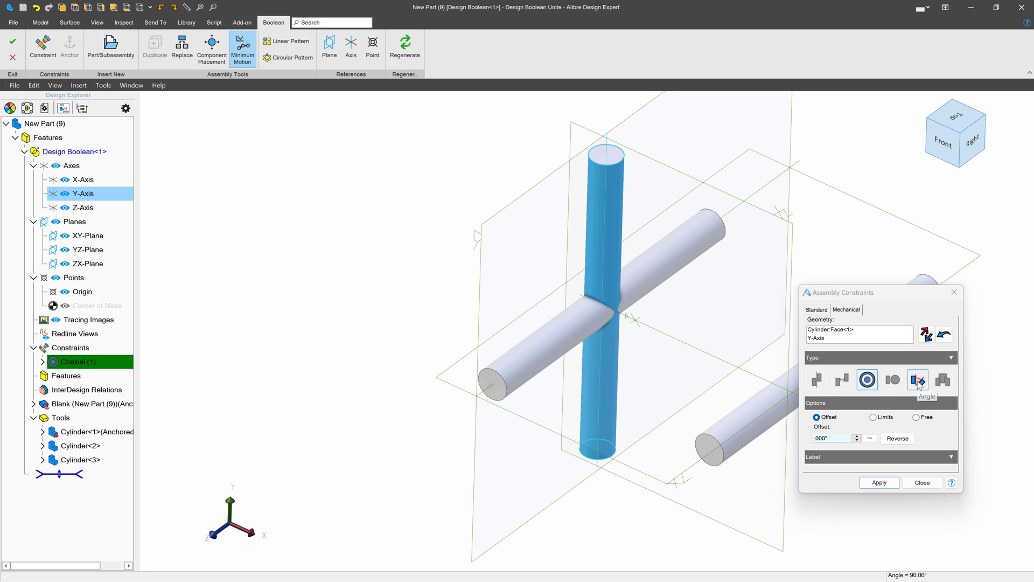
click(918, 379)
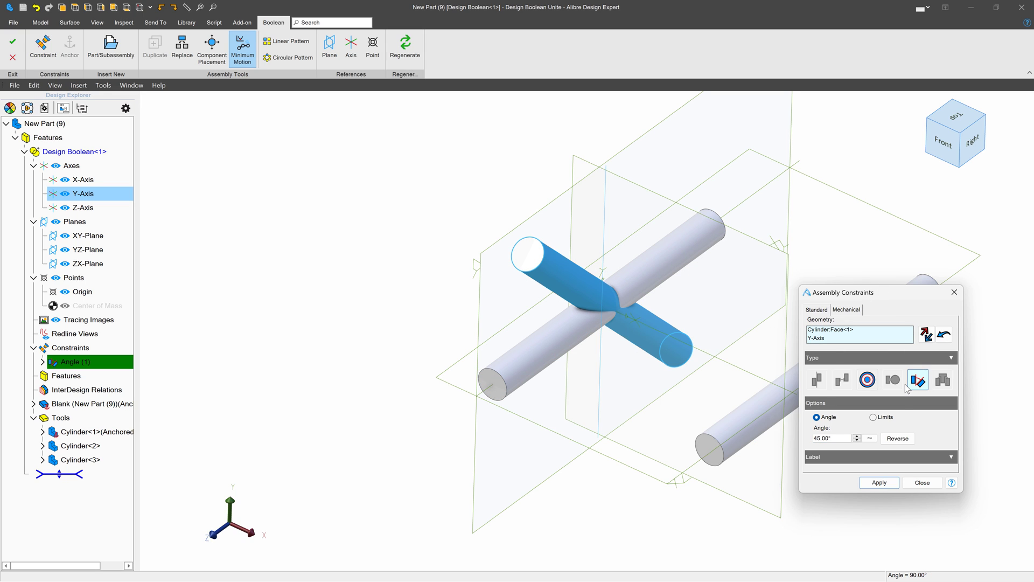
click(867, 380)
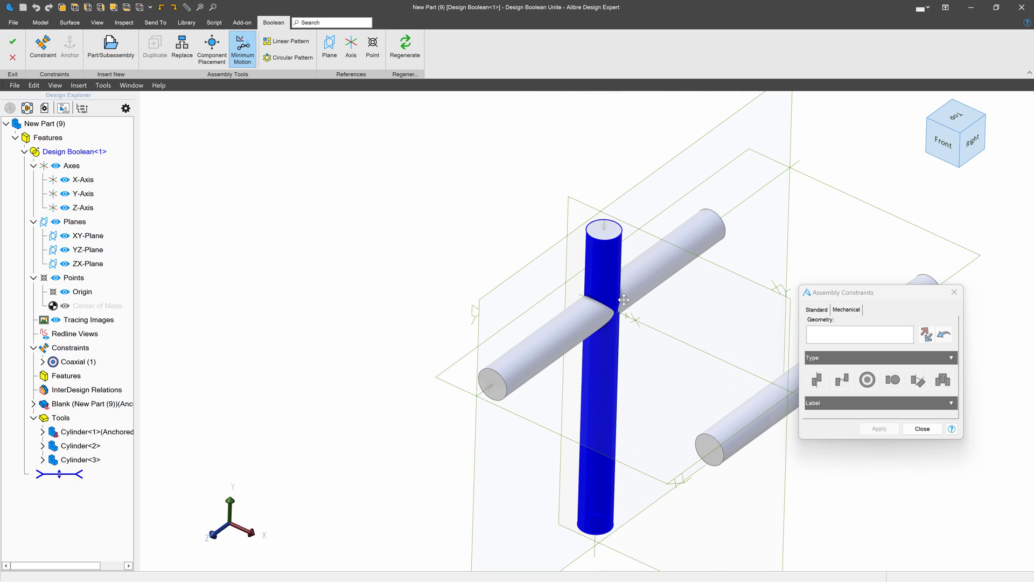
Add a Mate/Offset constraint between the cylinder's top end face and the ZX-Plane.
click(600, 230)
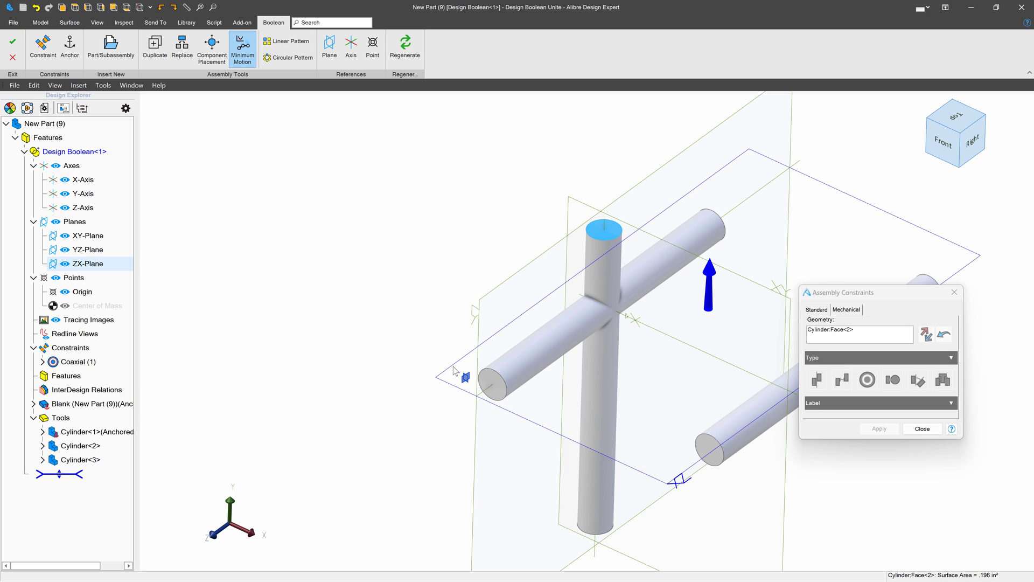
click(87, 263)
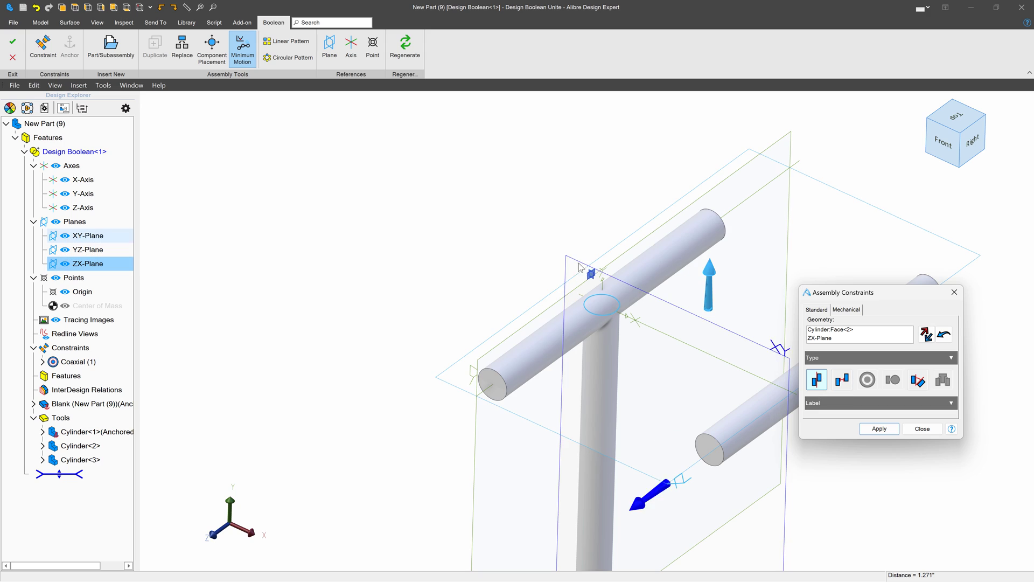
click(599, 308)
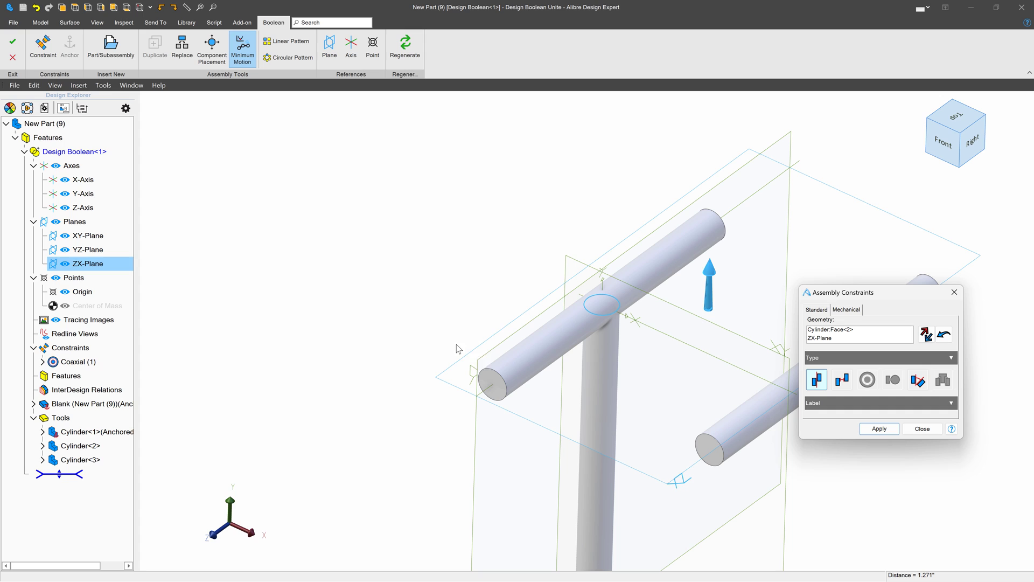
mouse_move(971, 262)
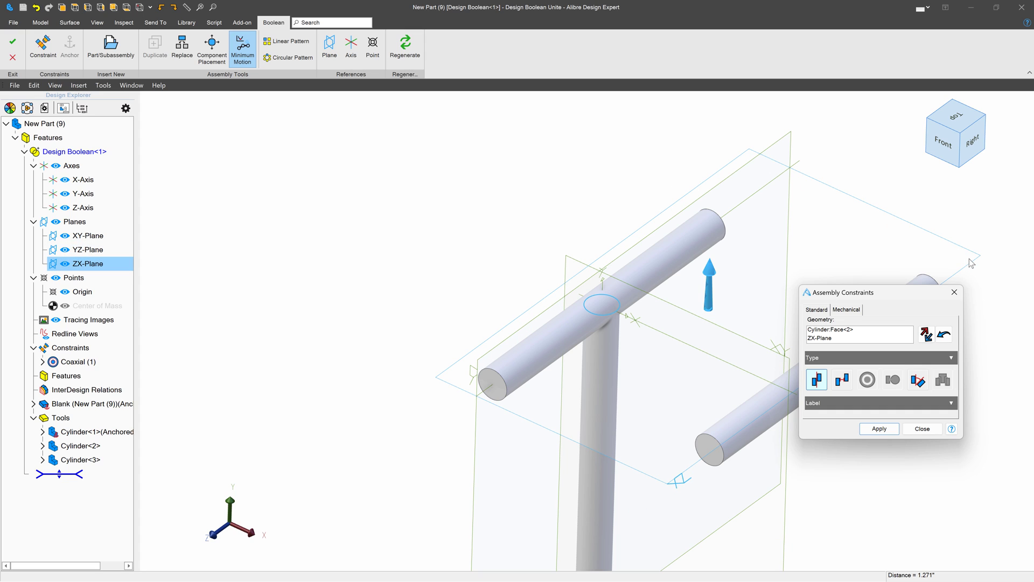
click(601, 307)
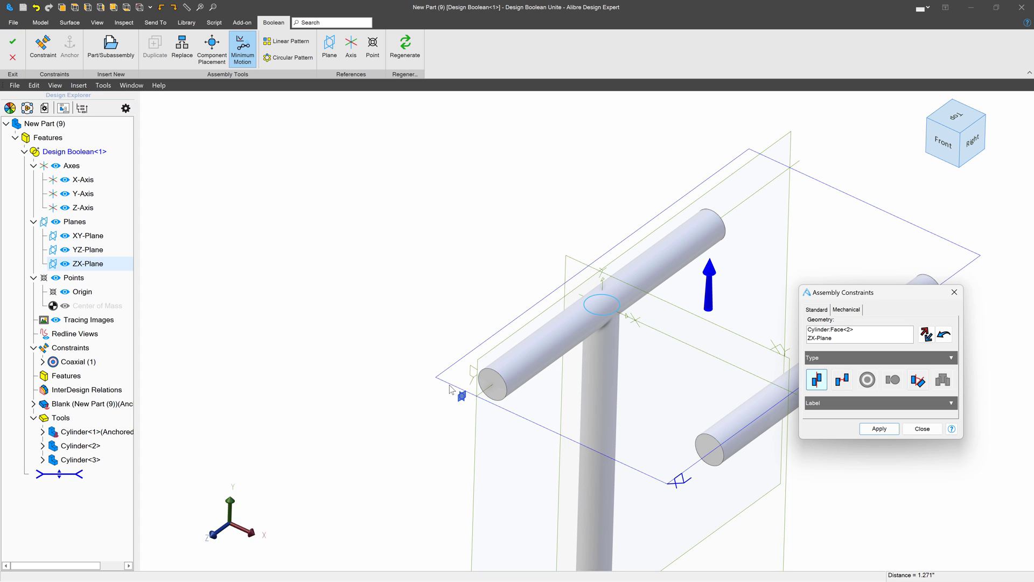
click(744, 419)
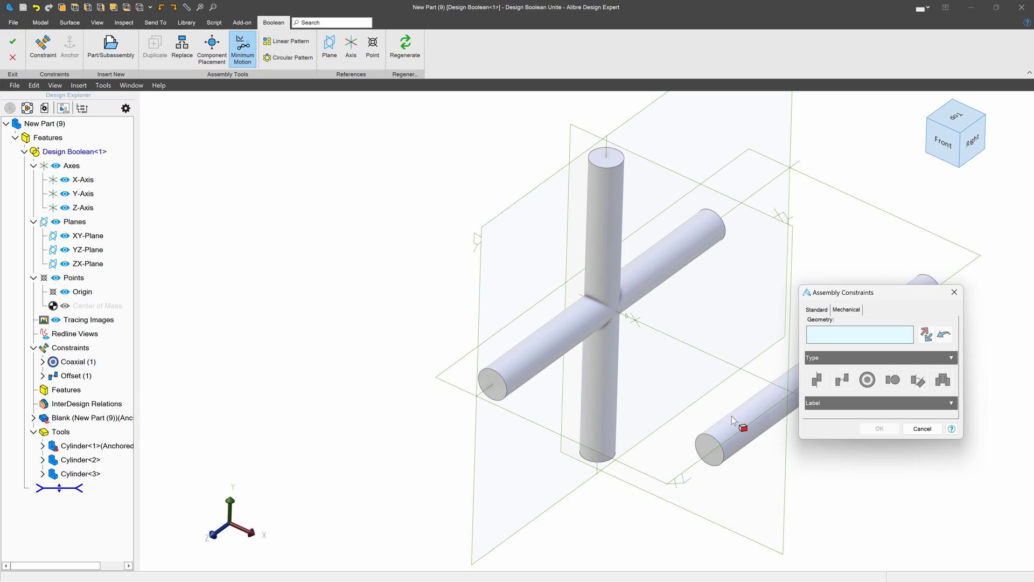
Make the right cylinder coaxial with the X-Axis and offset-centre its end face.
click(743, 429)
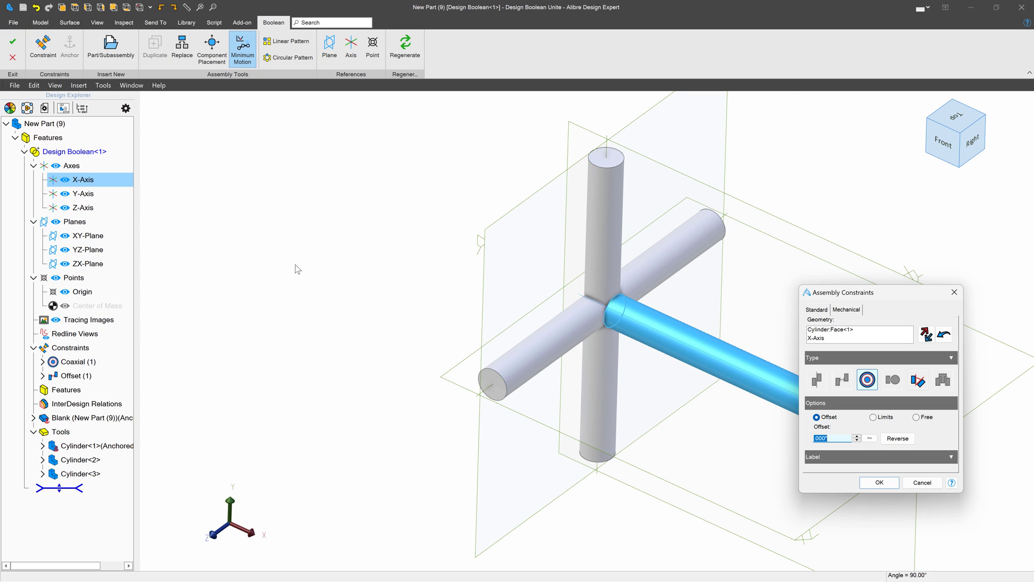
click(880, 482)
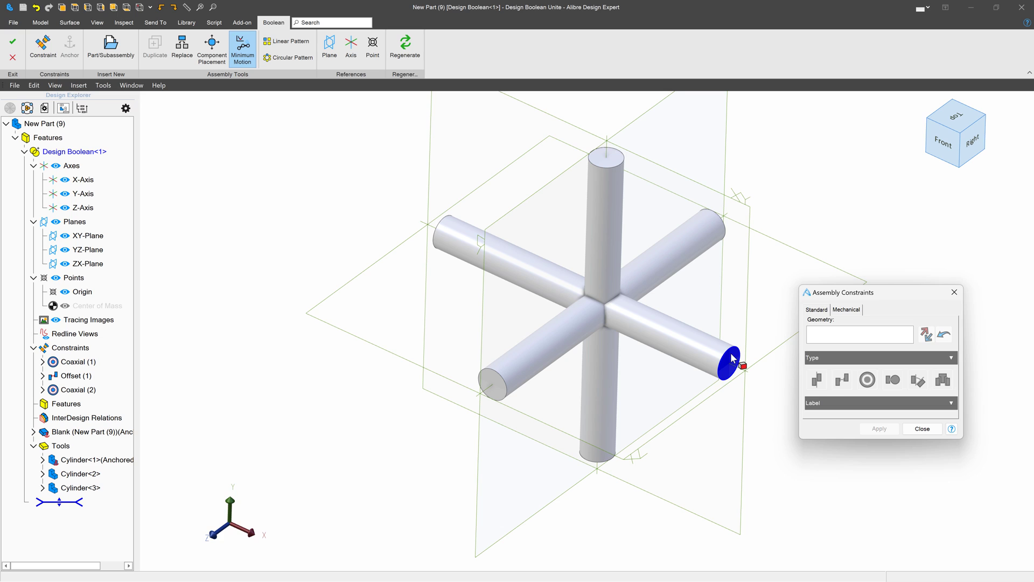
click(727, 361)
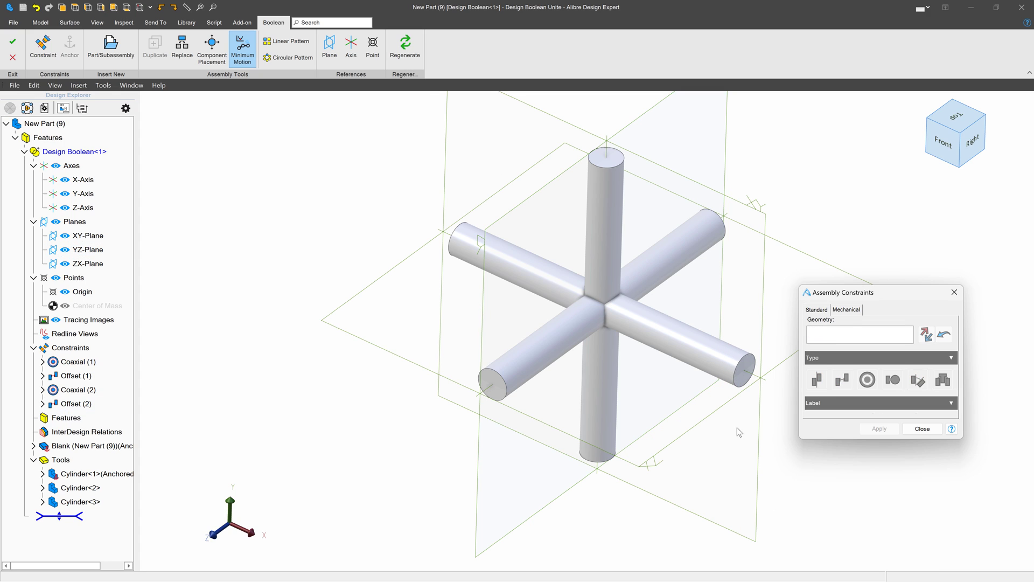
click(922, 429)
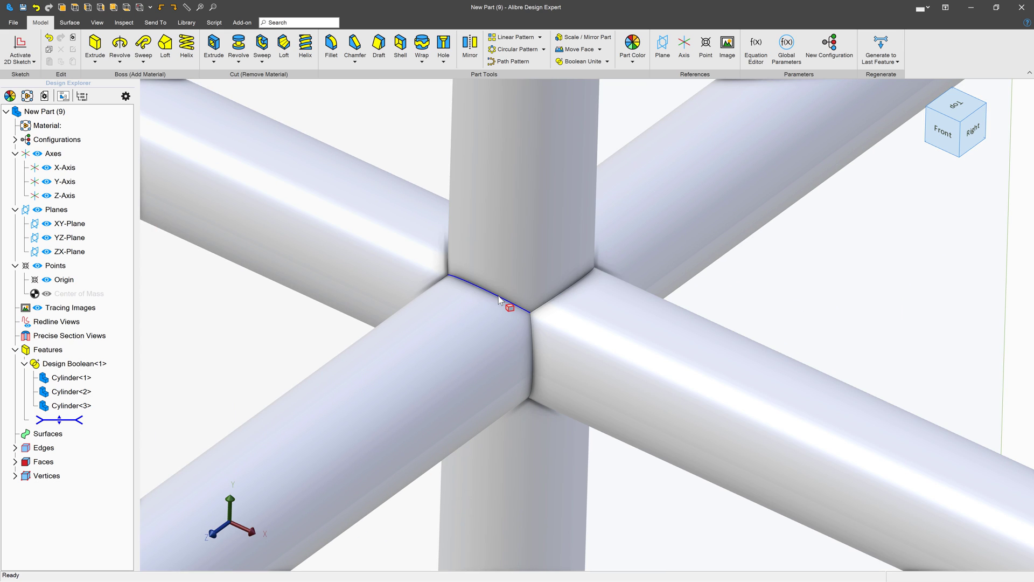
mouse_move(355, 47)
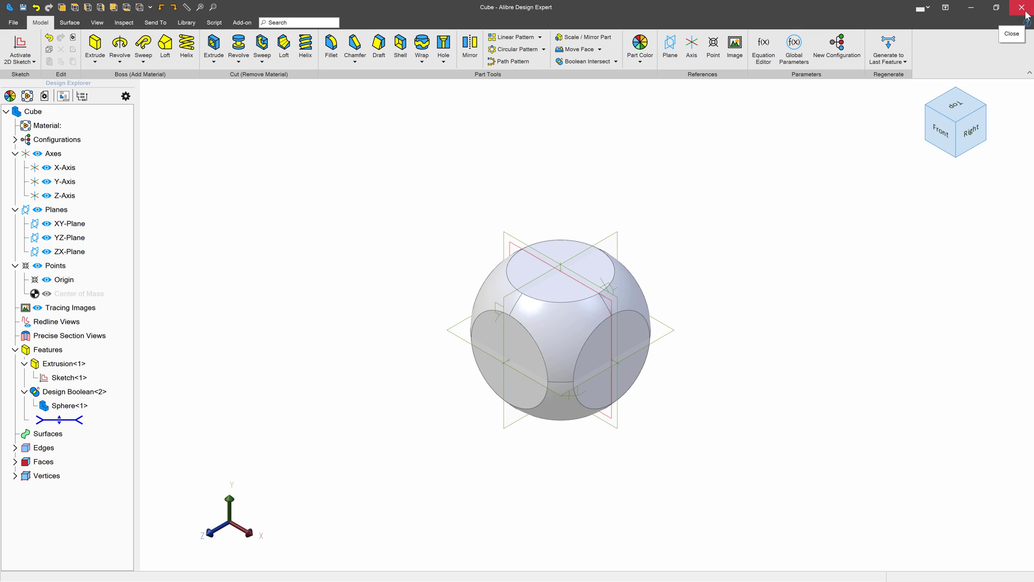
Start a Boolean Subtract on the Cube from the Model tab's Boolean dropdown.
click(568, 328)
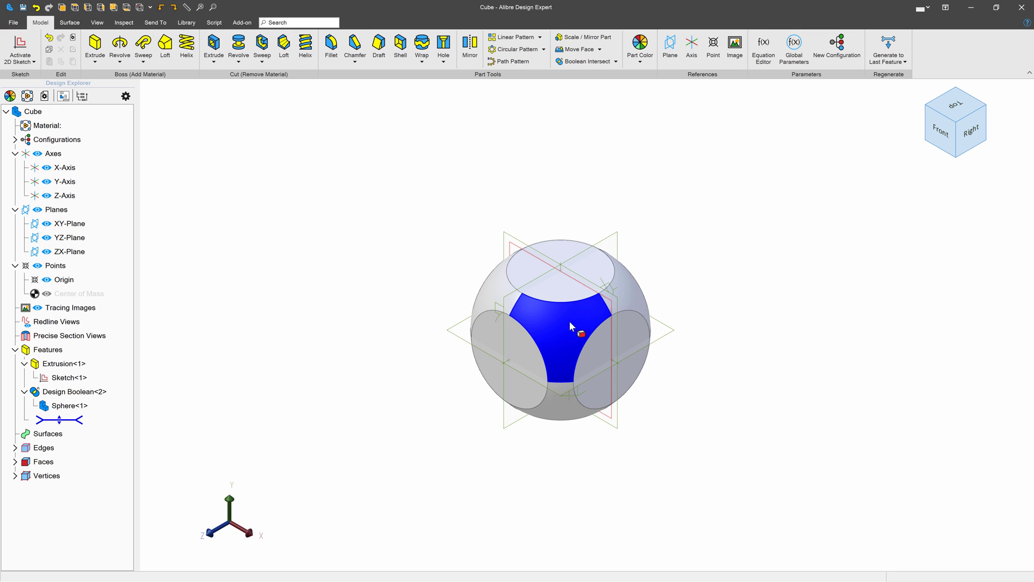
click(621, 61)
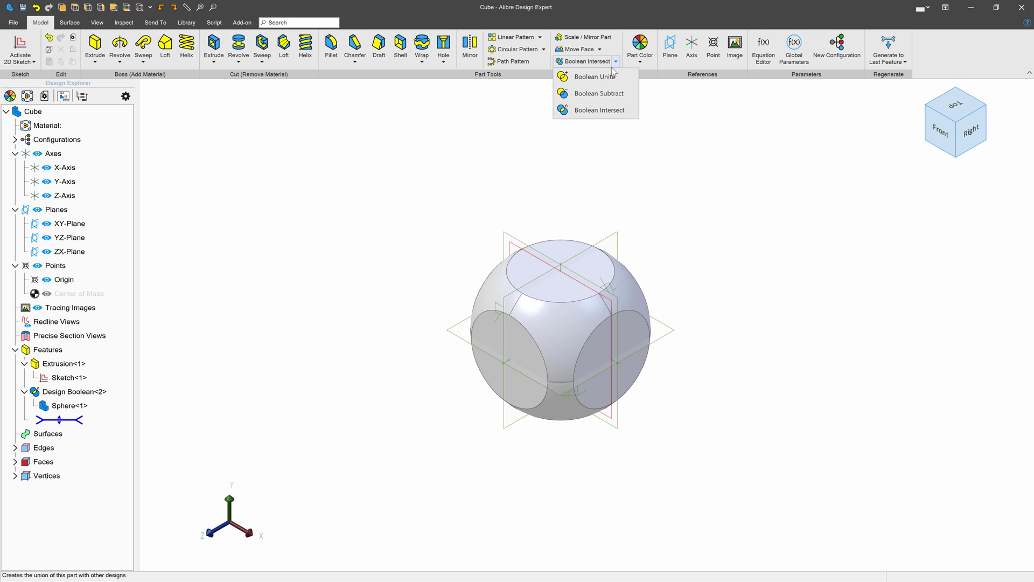
mouse_move(565, 76)
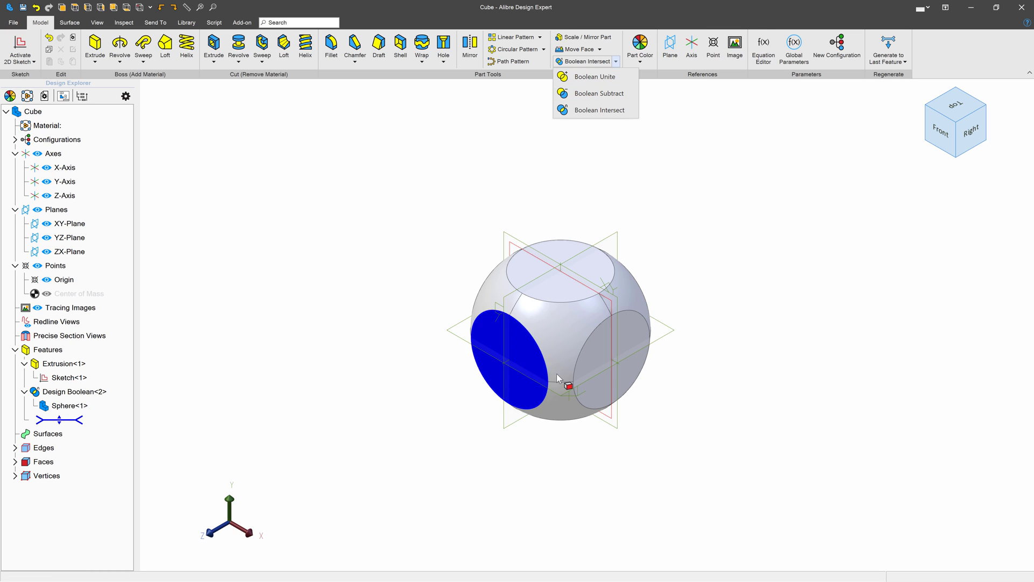
mouse_move(595, 98)
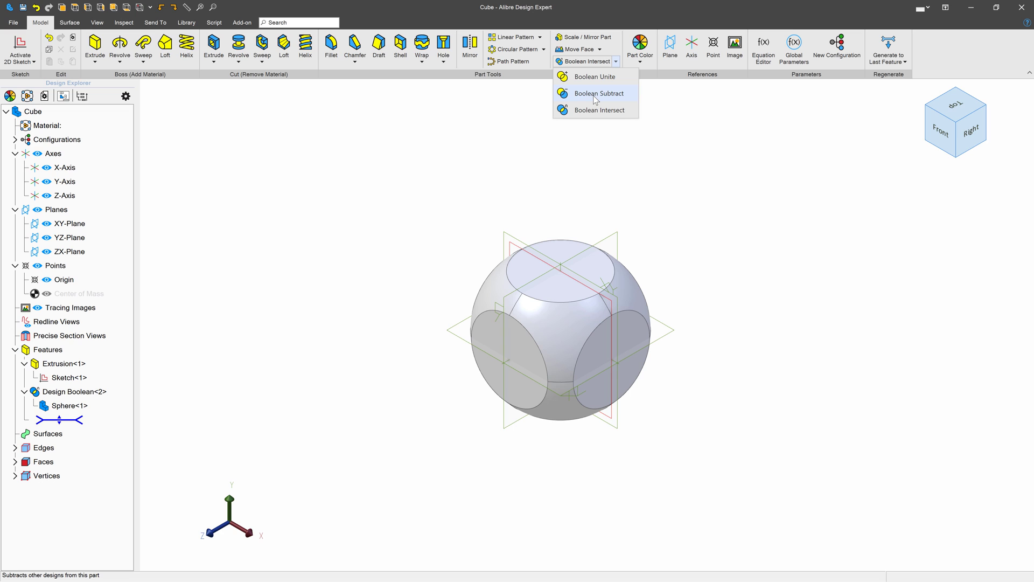
click(598, 93)
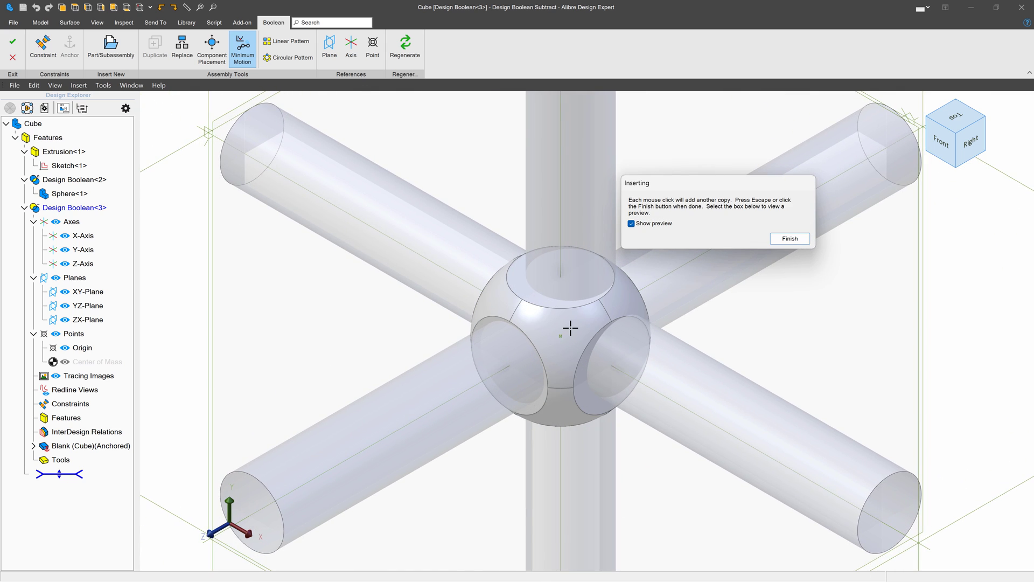
Place the jack, make an arm coaxial with the X-Axis, and commit the subtraction.
click(790, 238)
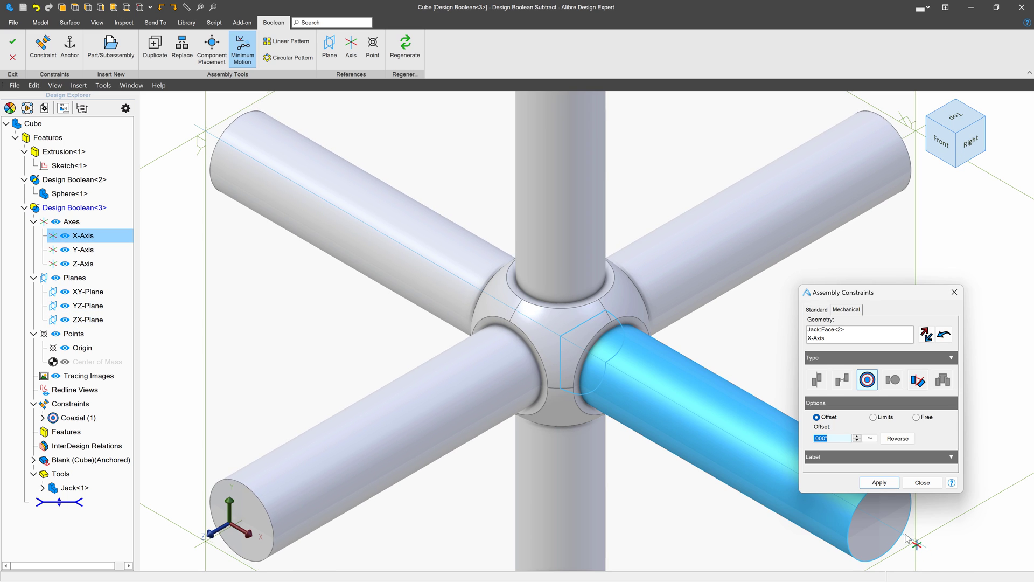
click(879, 482)
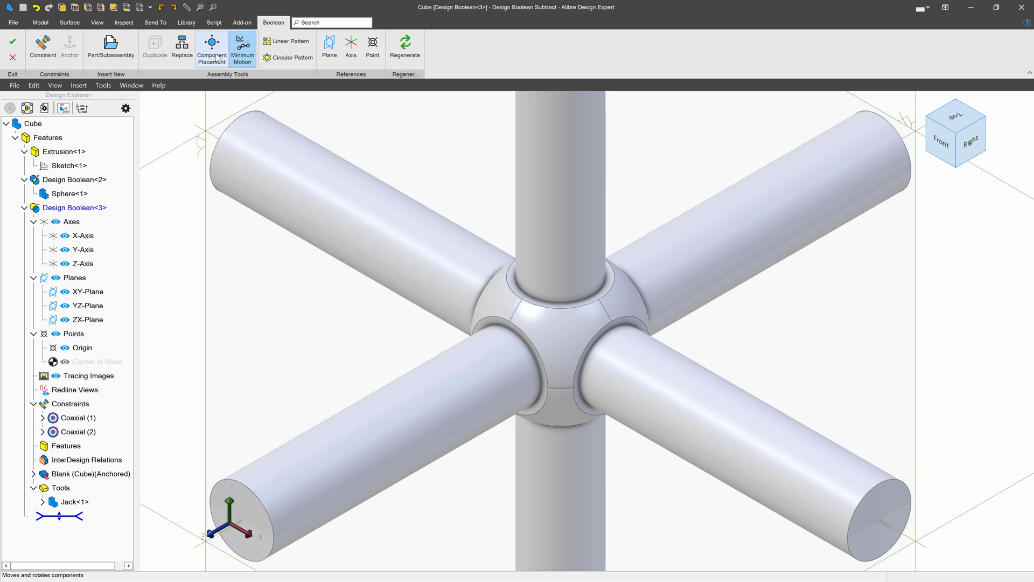
mouse_move(8, 40)
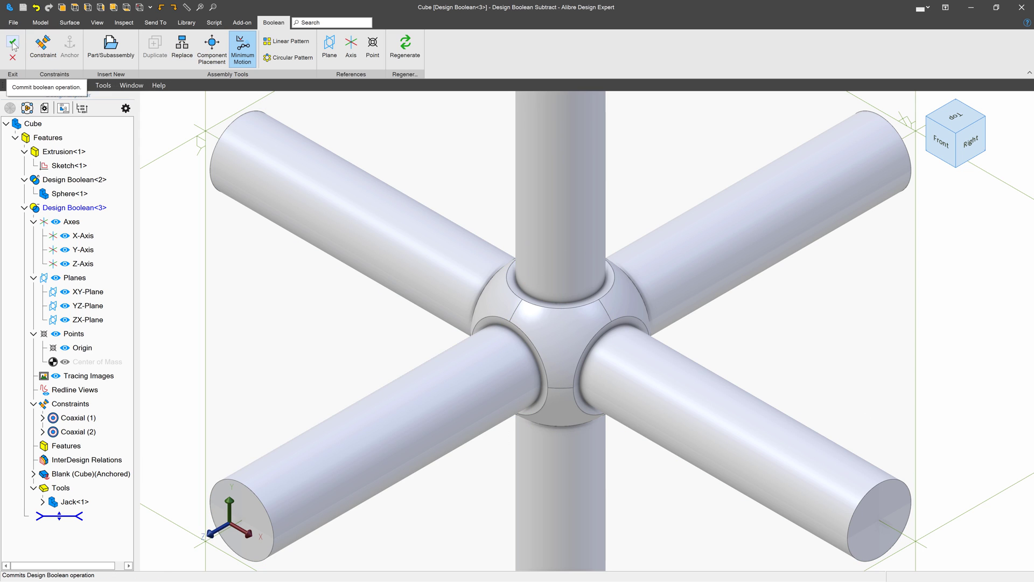
click(11, 43)
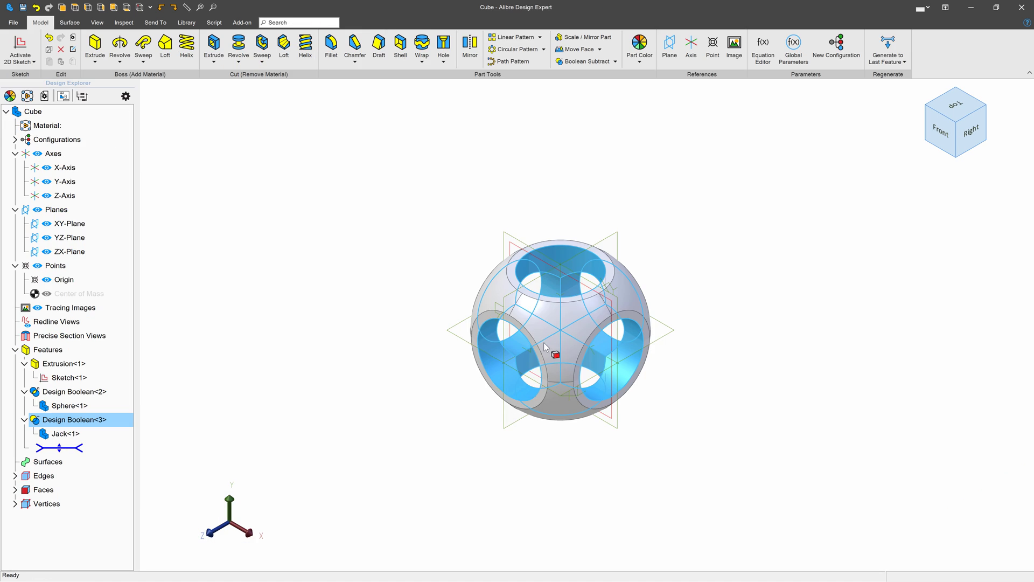